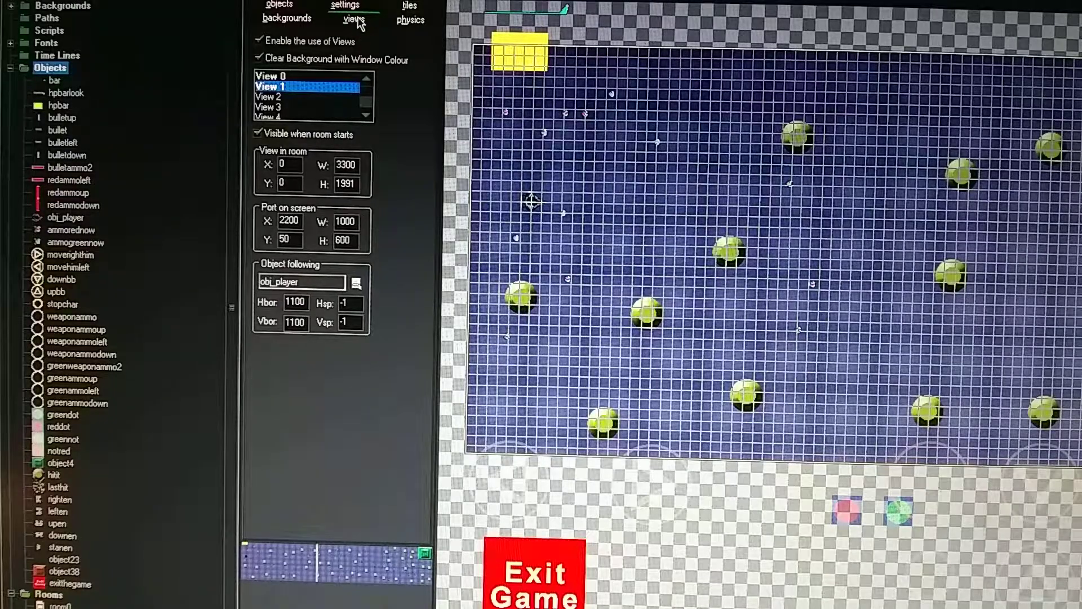
pyautogui.click(269, 75)
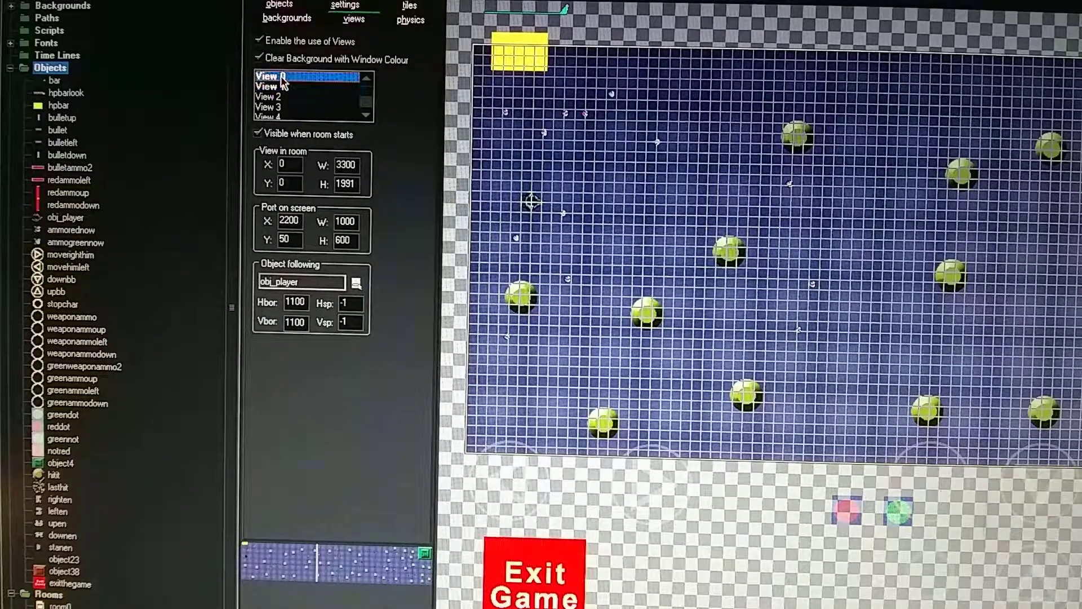
pyautogui.click(267, 86)
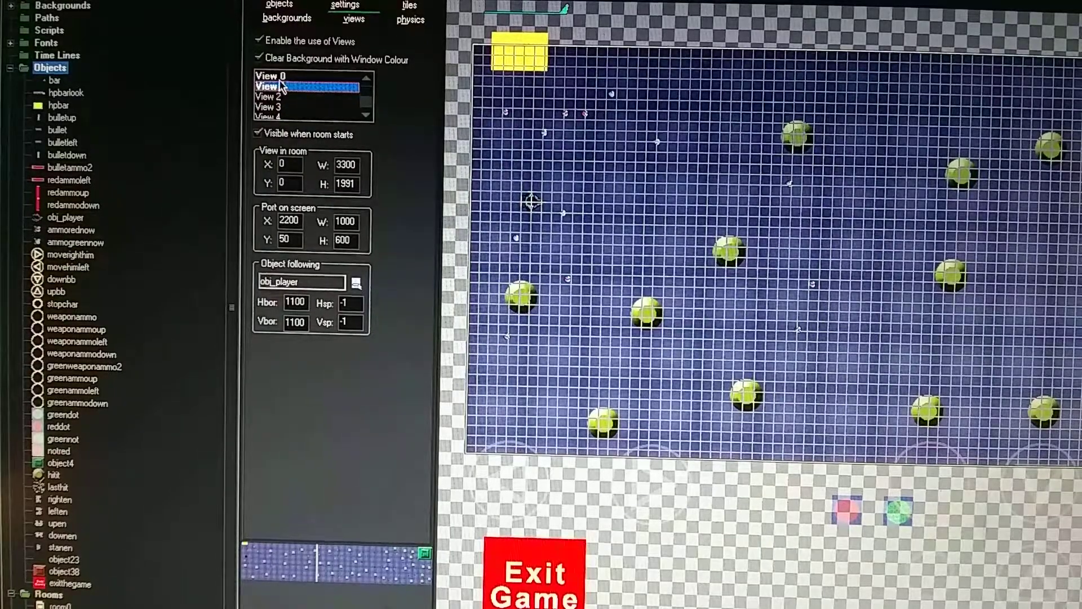
pyautogui.click(270, 86)
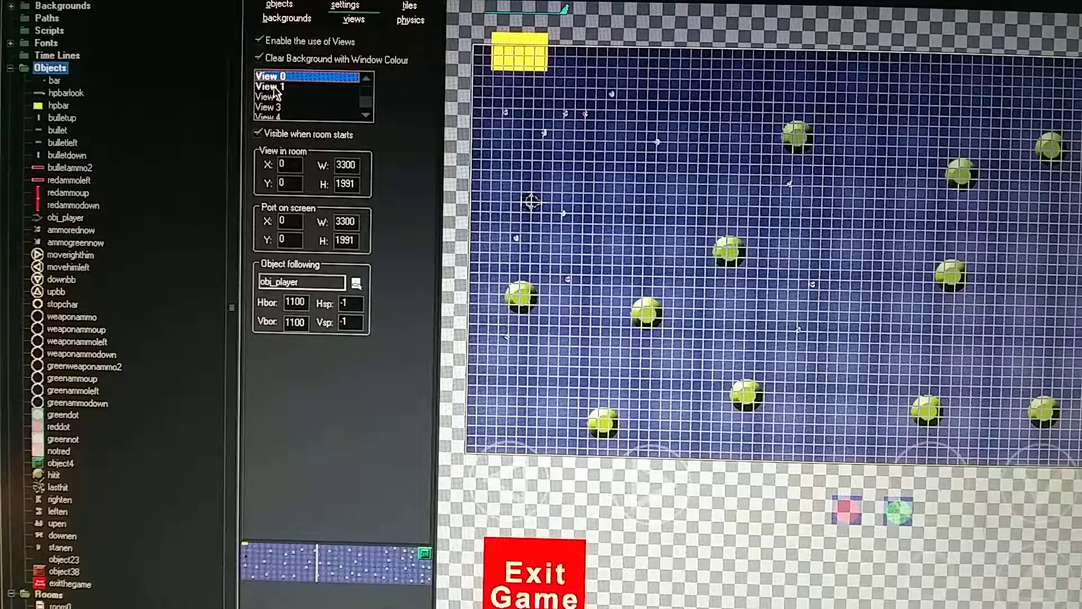
pyautogui.click(269, 86)
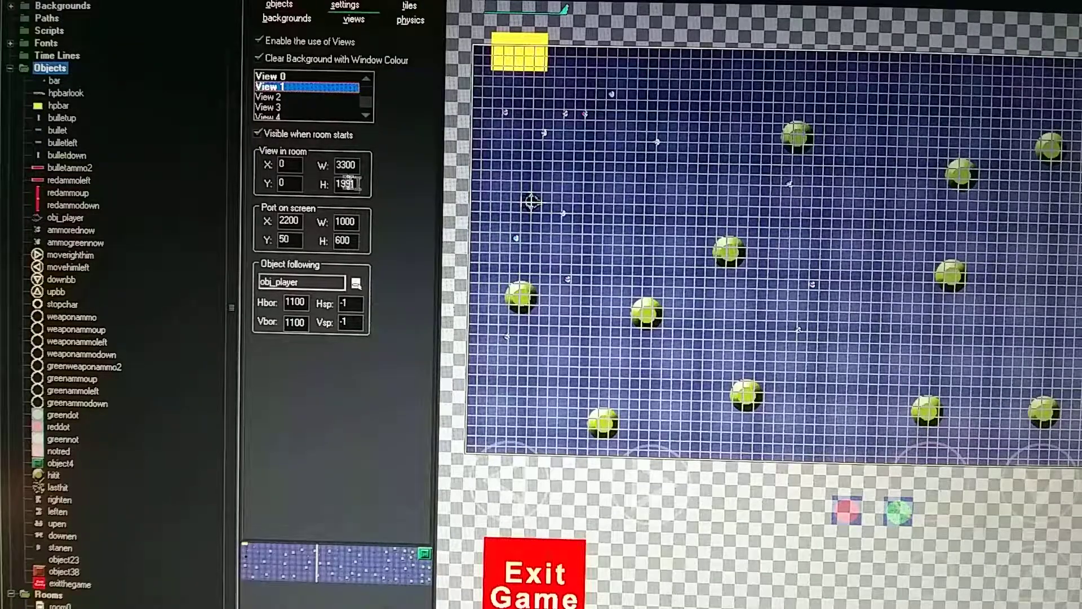
pyautogui.click(269, 76)
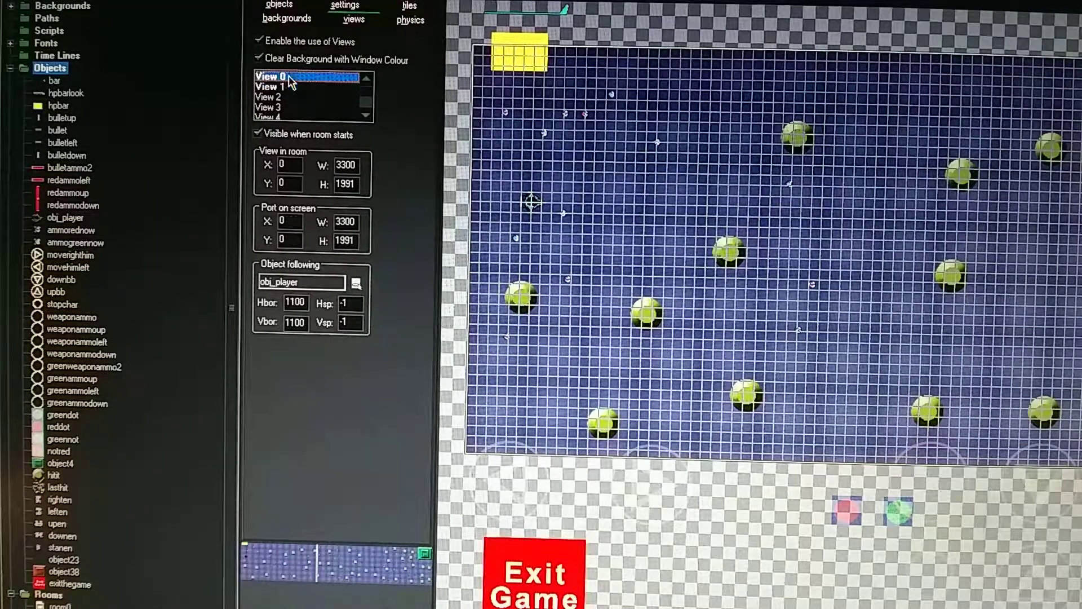
pyautogui.click(293, 87)
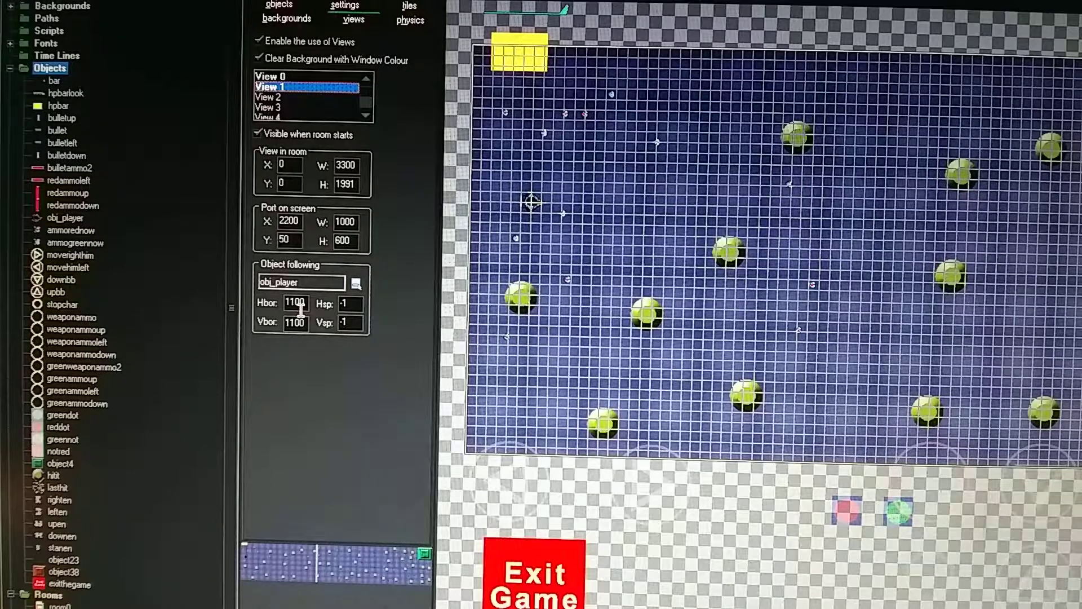
pyautogui.click(276, 76)
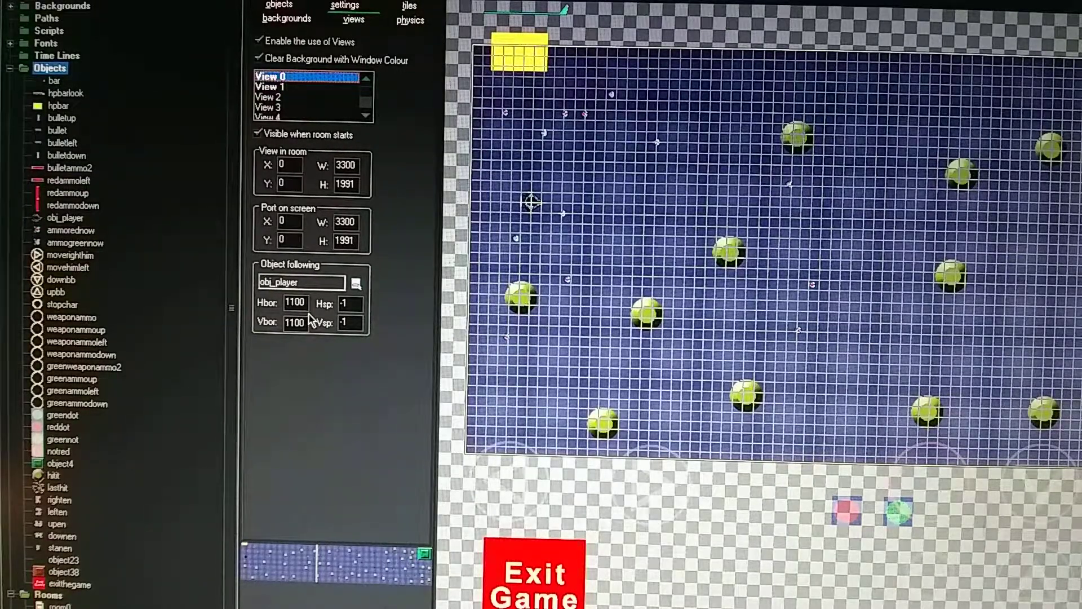
pyautogui.click(267, 87)
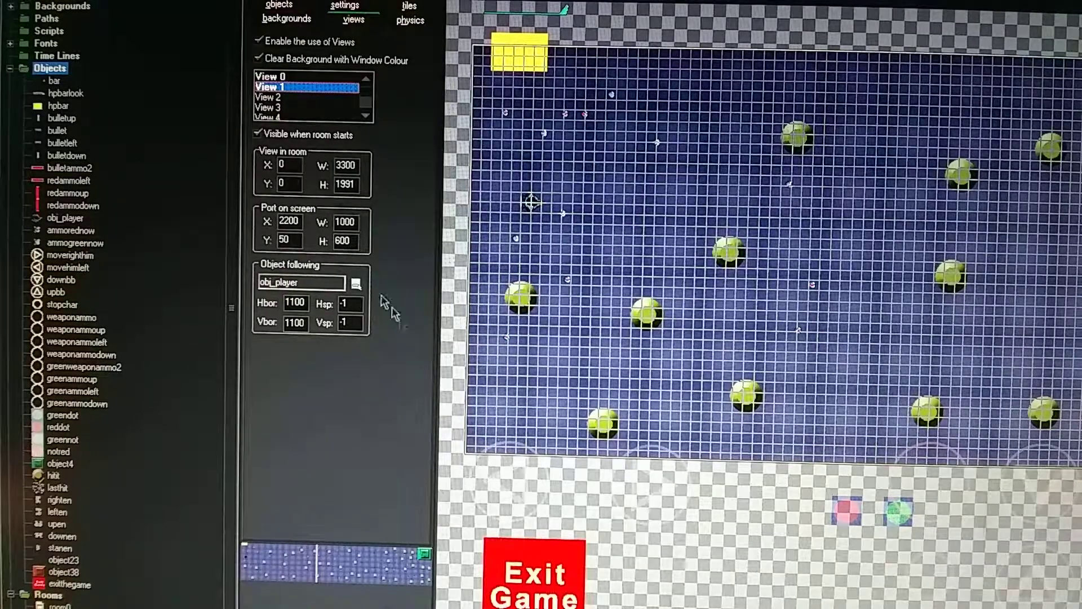
pyautogui.moveTo(325, 465)
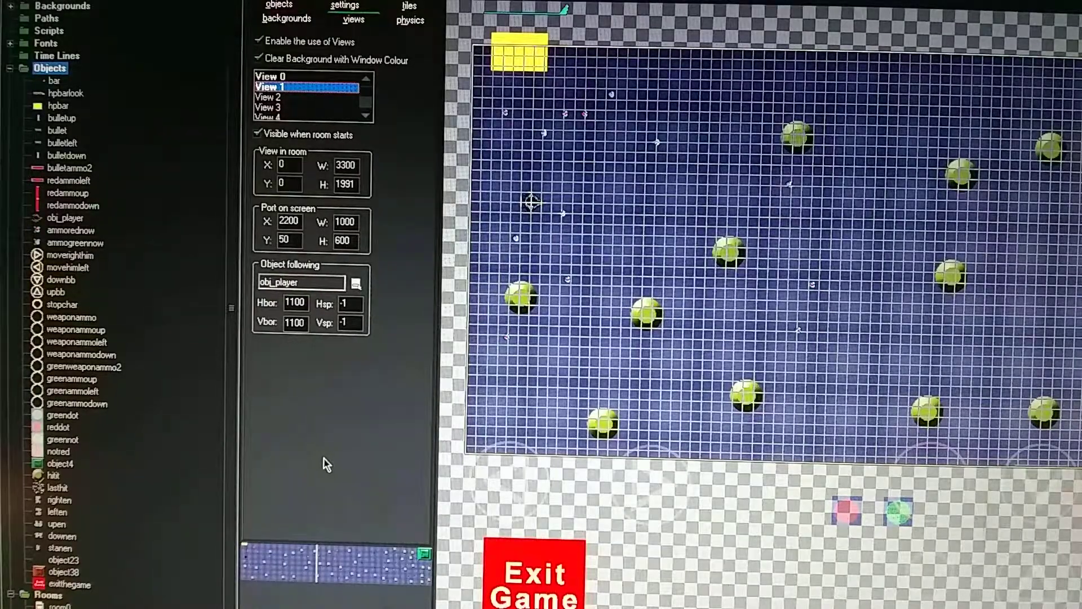
pyautogui.moveTo(237, 561)
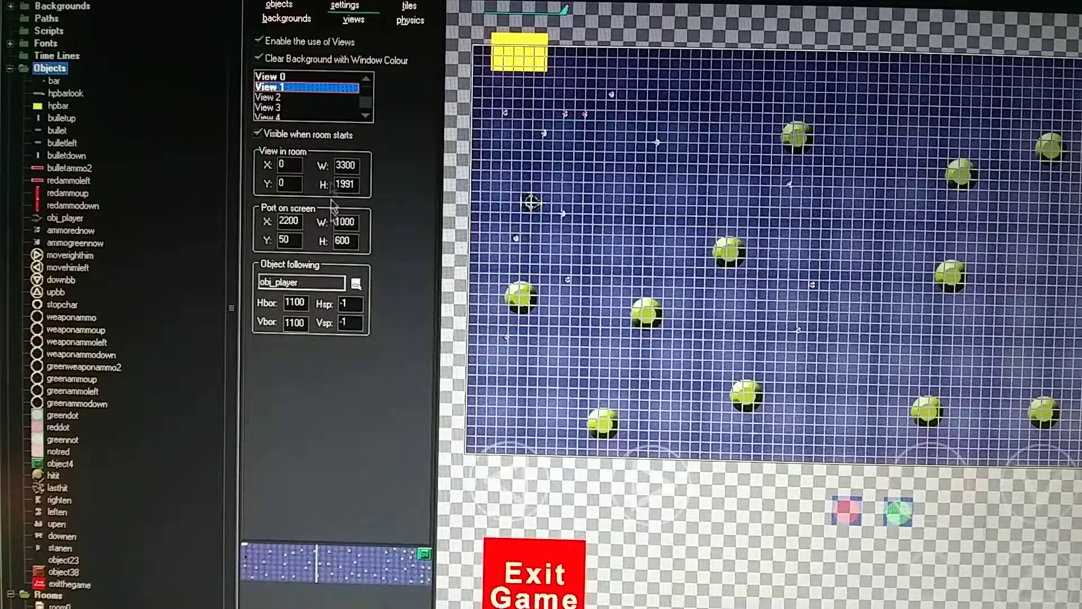
pyautogui.moveTo(456, 200)
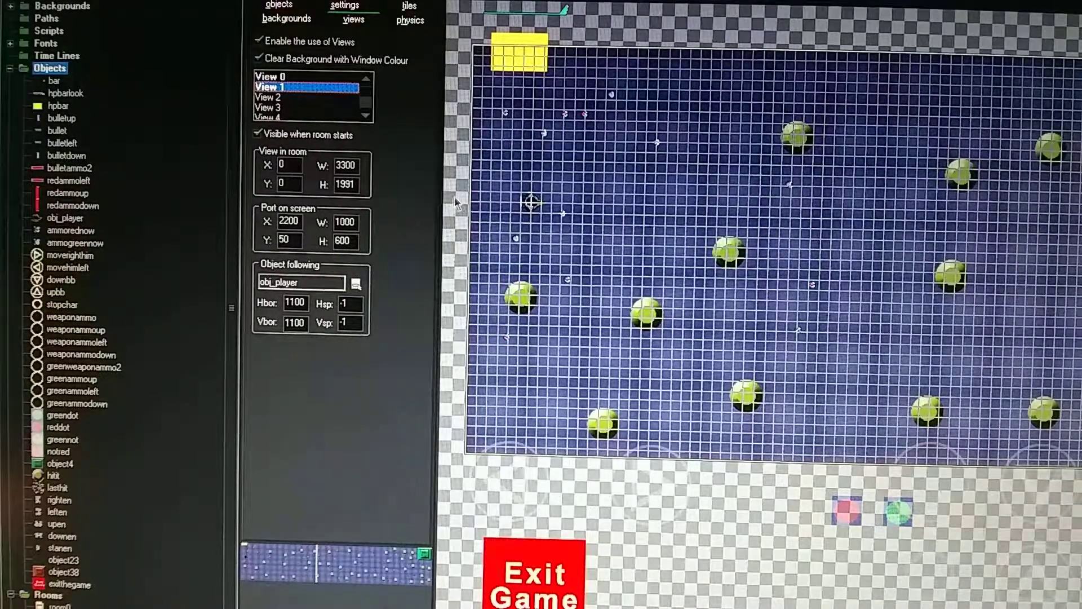